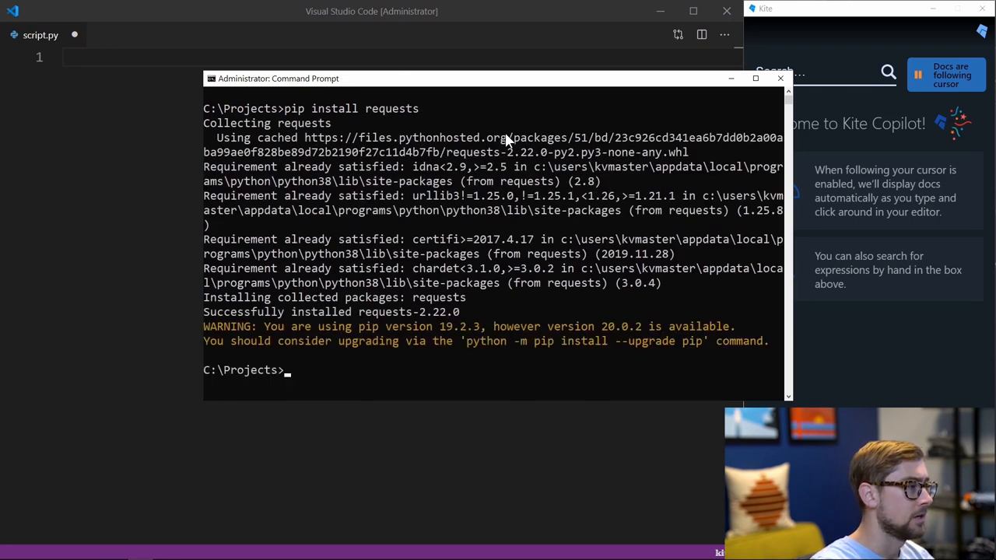
# Step: Run pip install requests in Command Prompt
pyautogui.write('pip insta')
pyautogui.click(397, 58)
pyautogui.write('import requests')
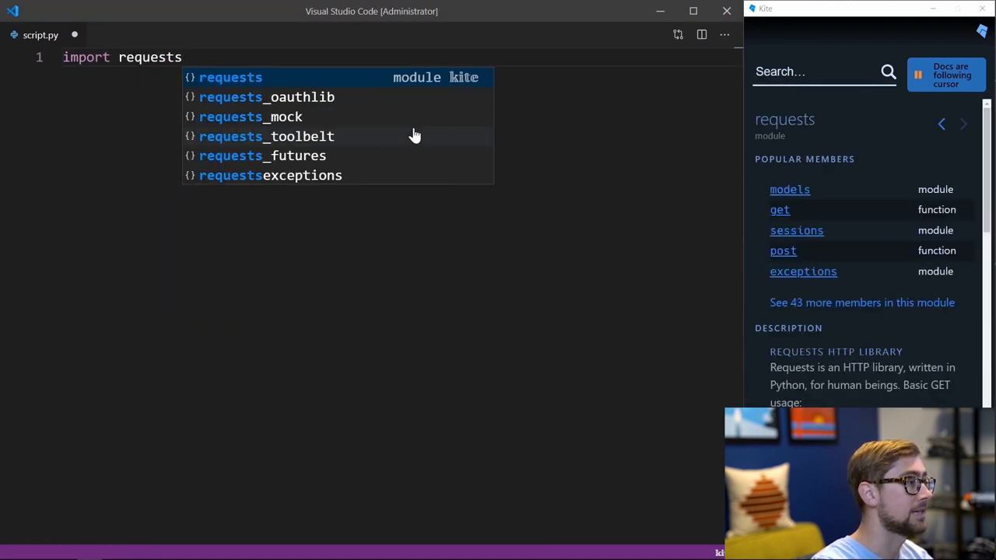
pyautogui.write('from')
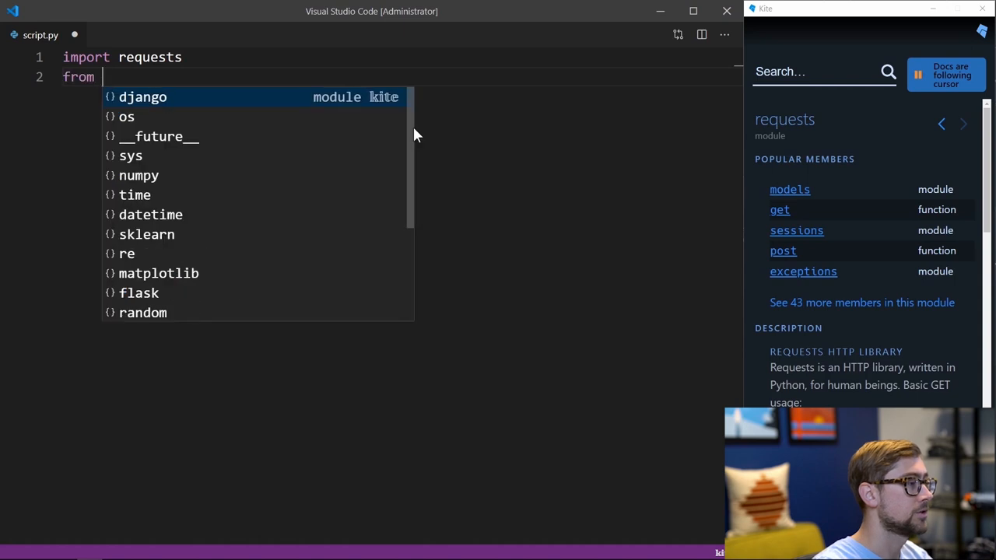
pyautogui.write('bs4 import BeautifulSoup')
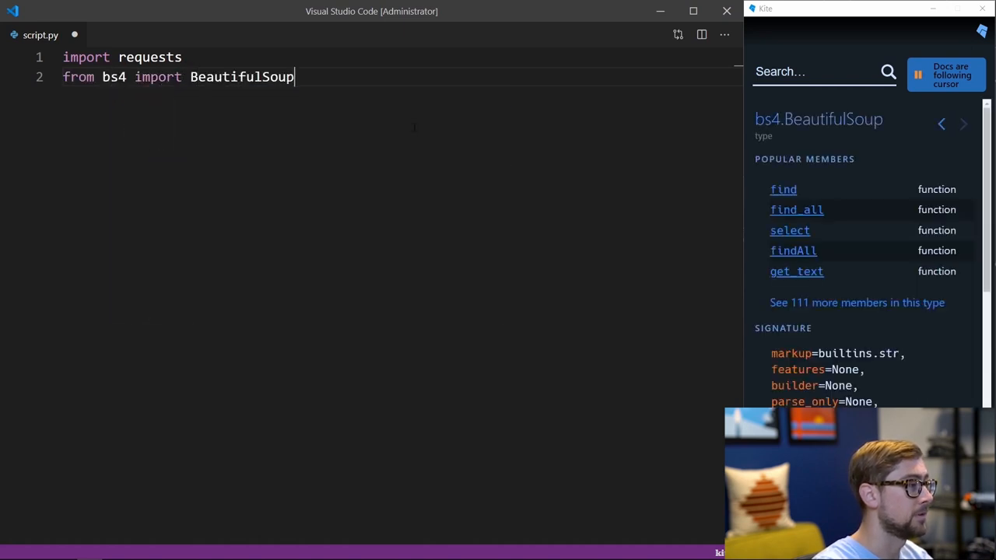
pyautogui.write('url =')
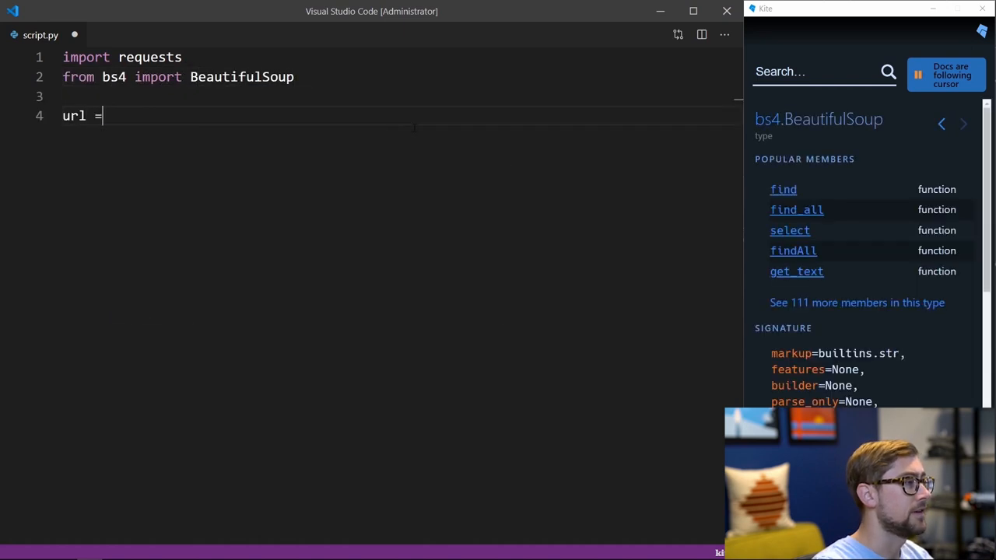
pyautogui.write('"http://www.redd"')
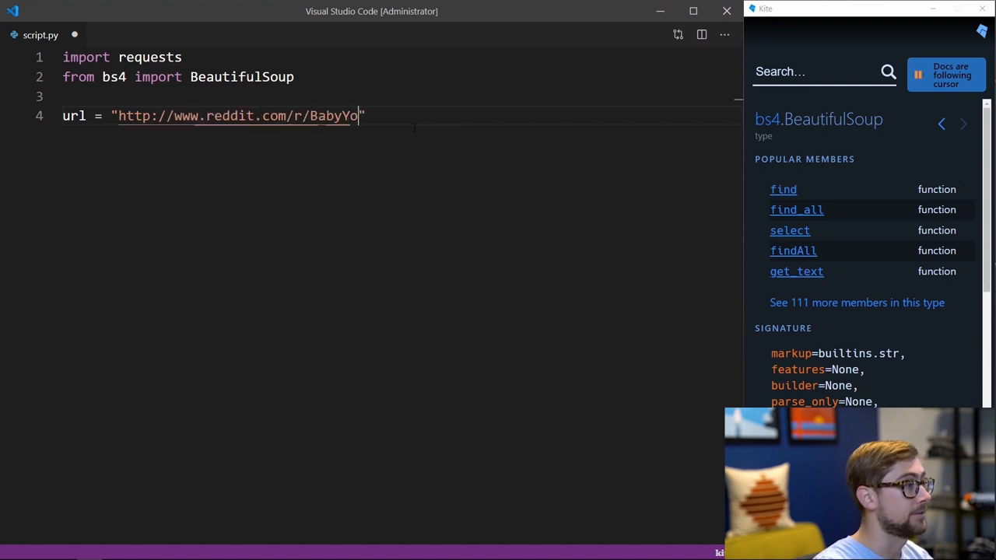
pyautogui.write('da')
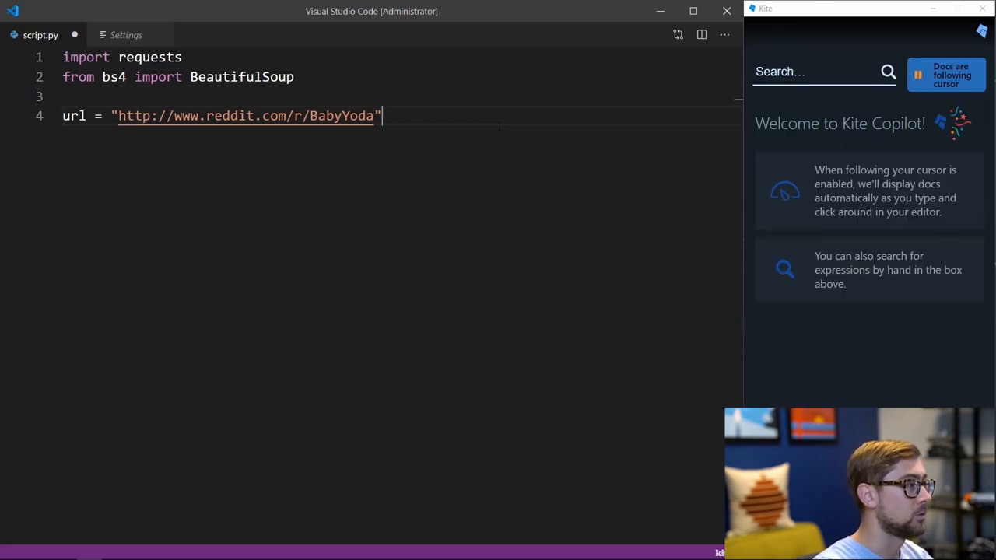
# Step: Add response = requests.get(url) on a new line, followed by blank lines
pyautogui.press('enter')
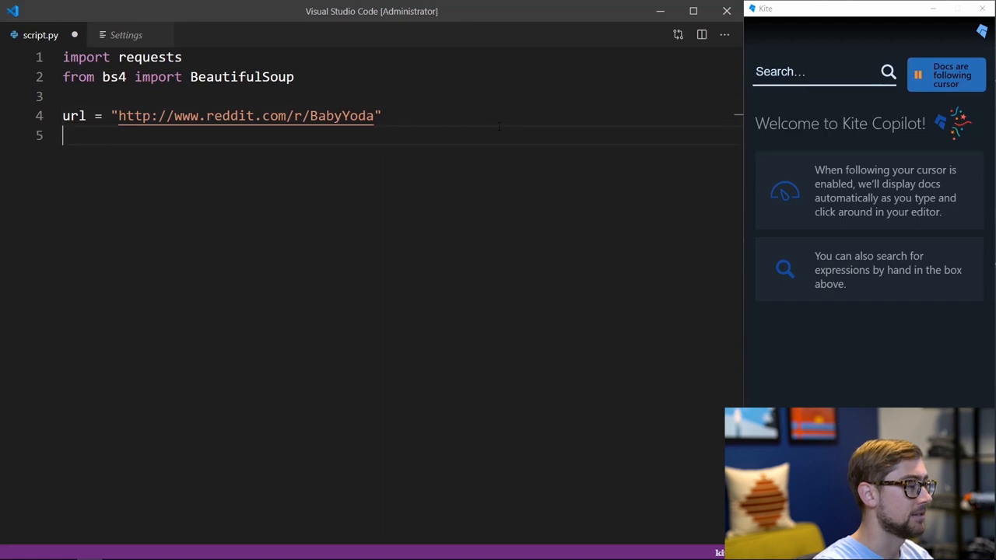
pyautogui.write('response = requests')
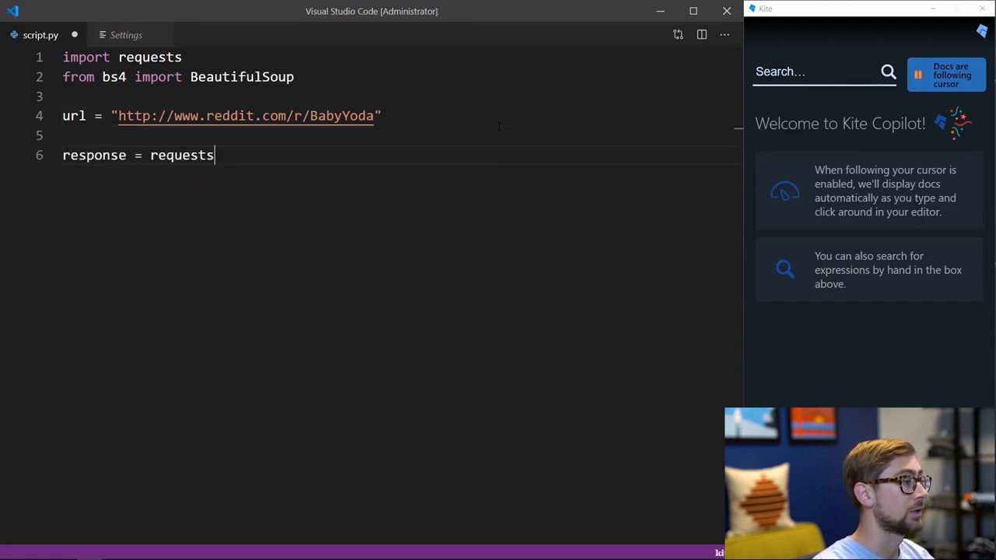
pyautogui.write('.get()')
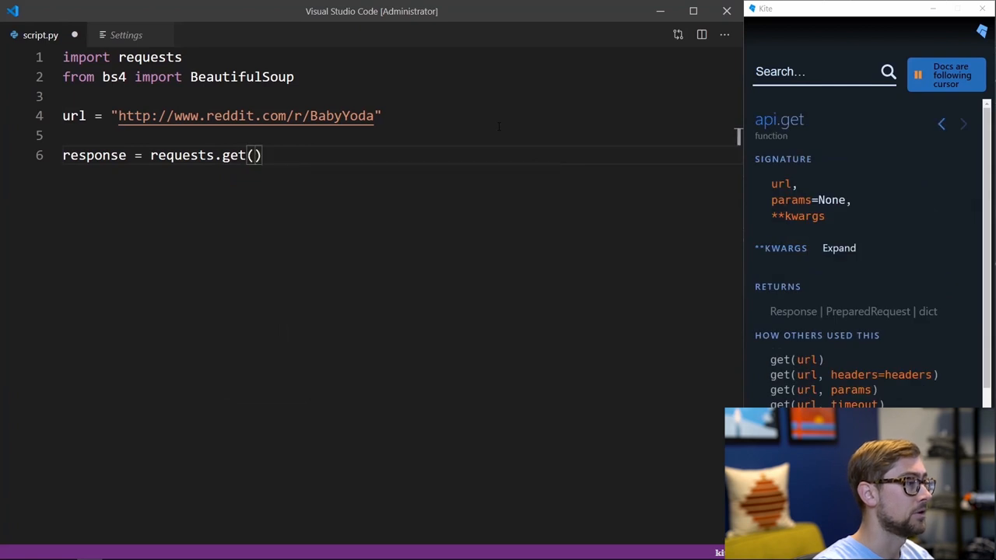
pyautogui.write('url')
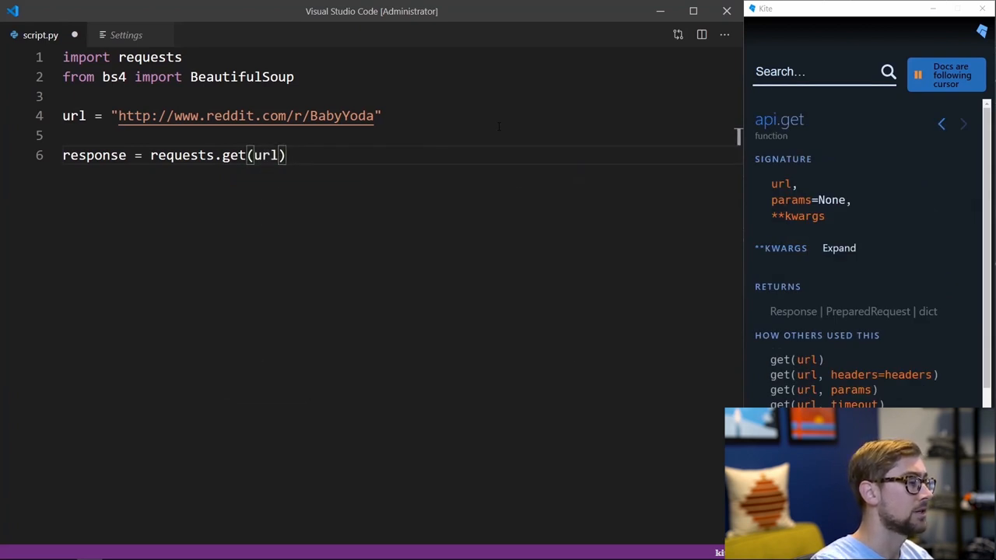
pyautogui.press('enter')
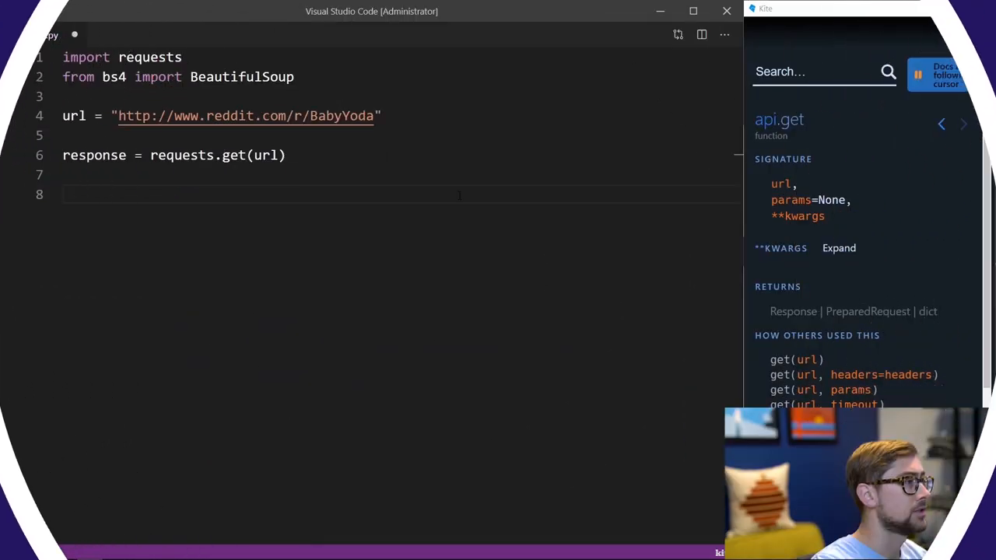
# Step: Write soup = BeautifulSoup(response.content, "html.parser") on line 8
pyautogui.write('soup =')
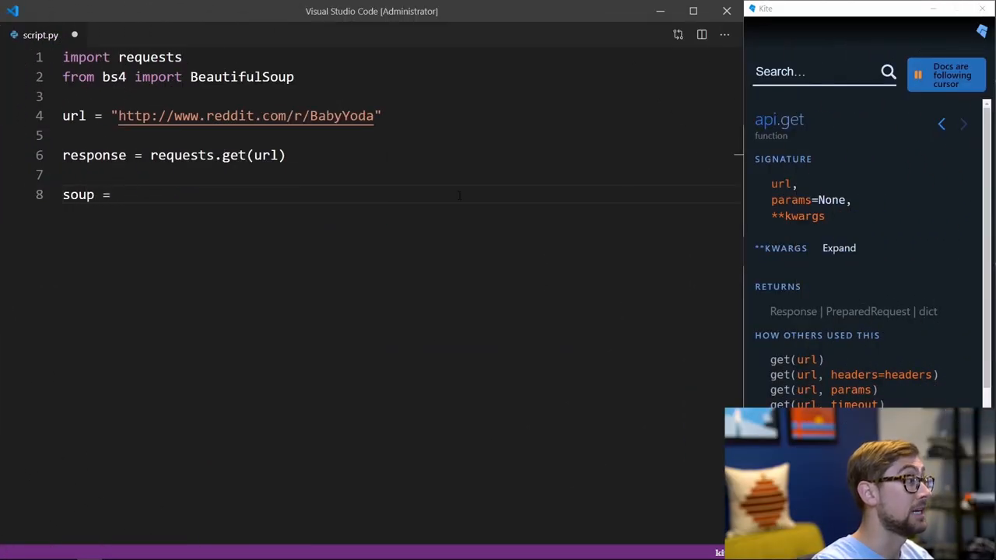
pyautogui.write('BeautifulSoup(')
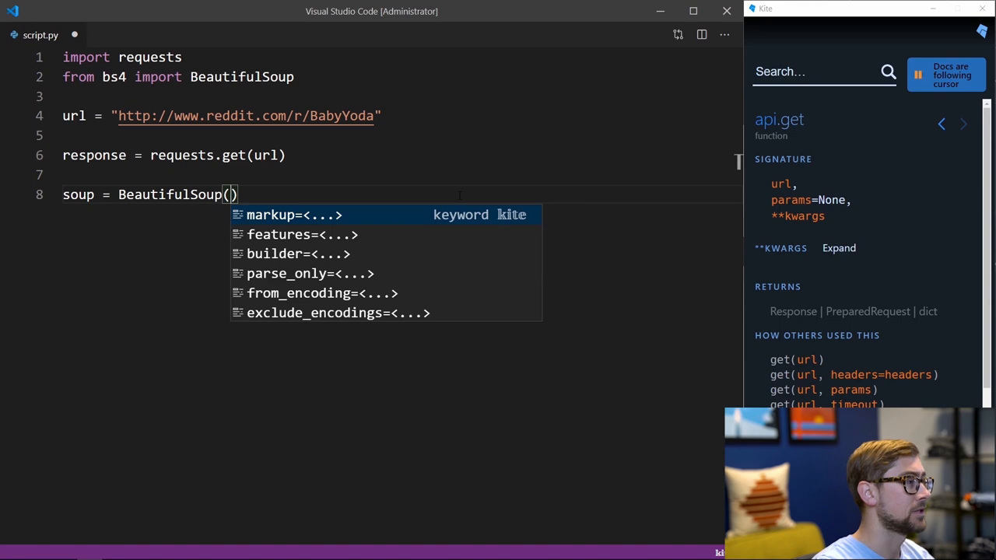
pyautogui.write('response.content')
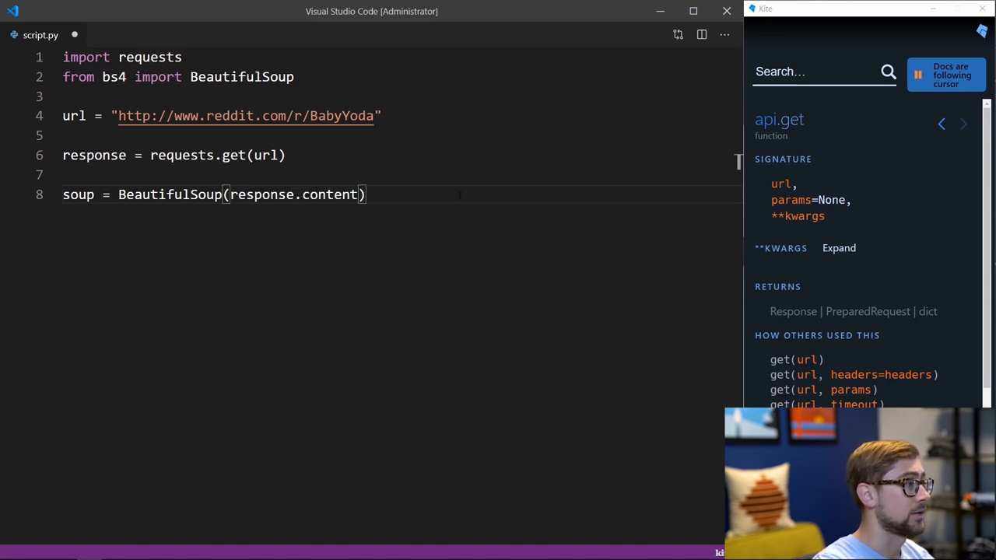
pyautogui.write(',')
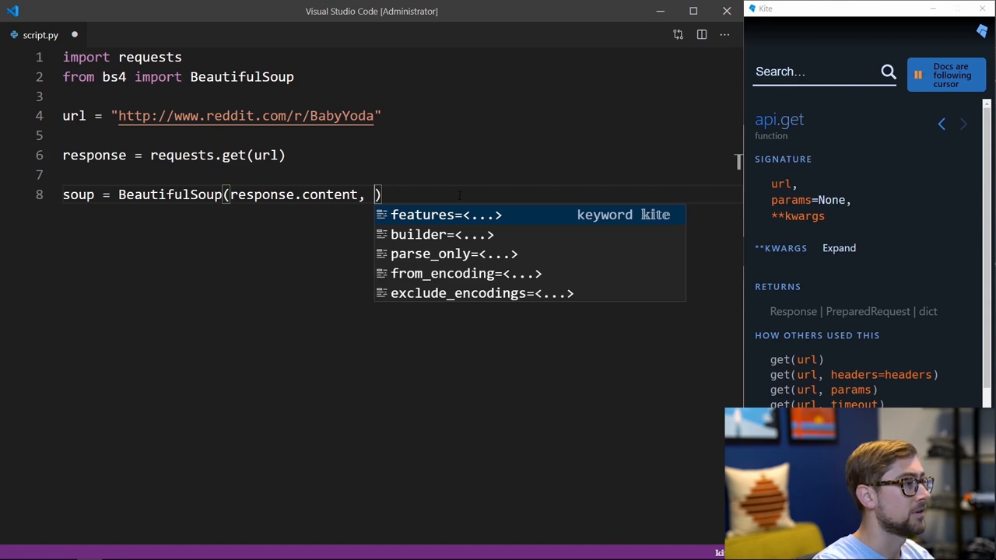
pyautogui.write('"html"')
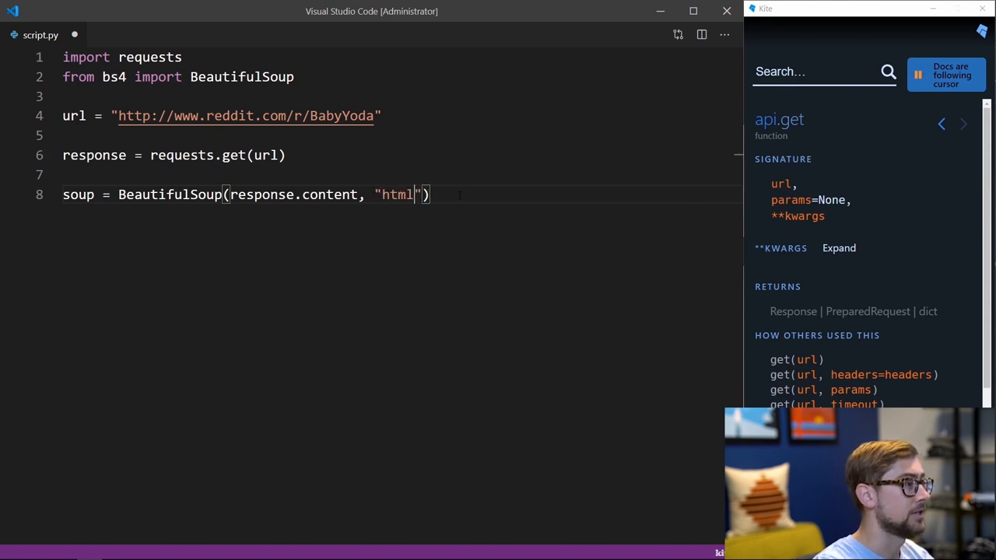
pyautogui.write('.parse')
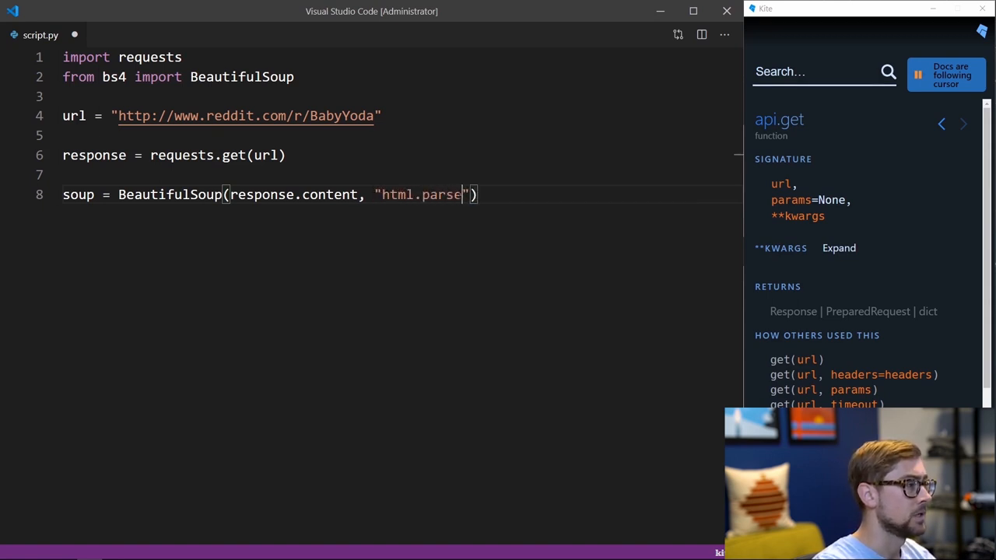
pyautogui.write('r')
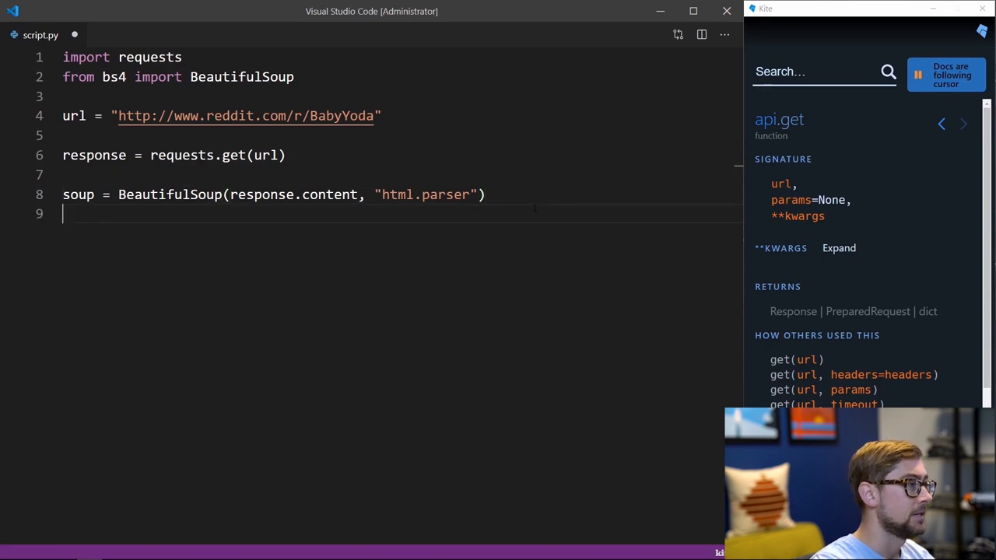
pyautogui.press('Enter')
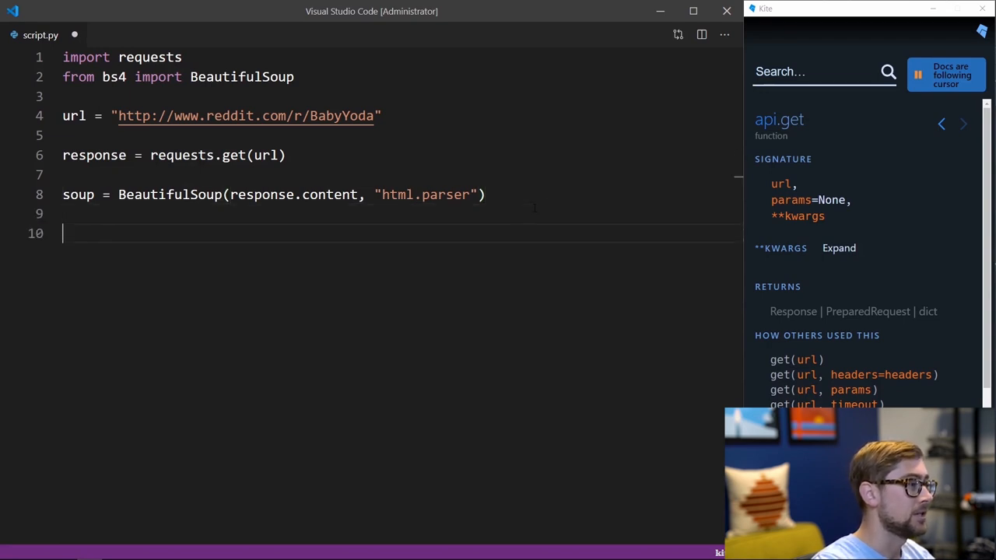
pyautogui.write('print(soup.p')
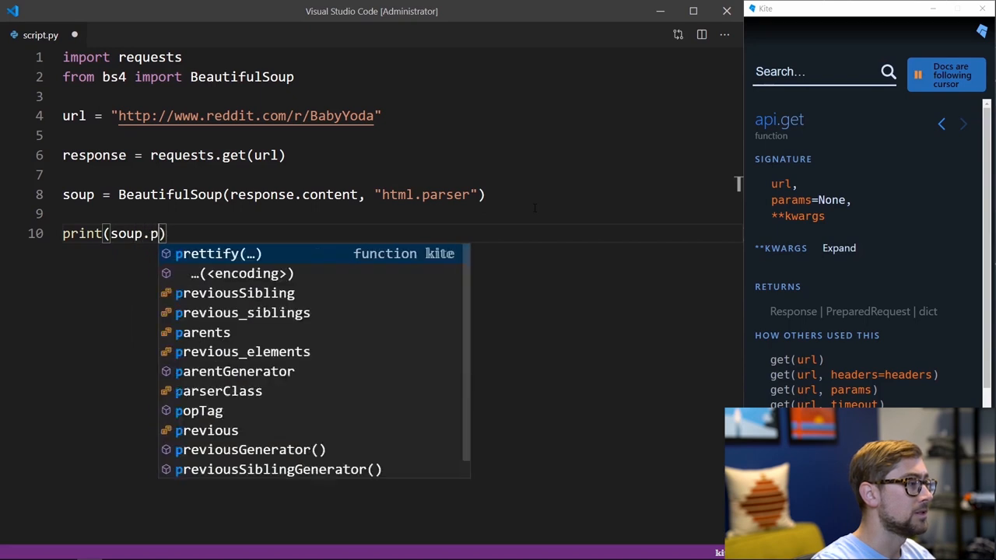
pyautogui.press('Tab')
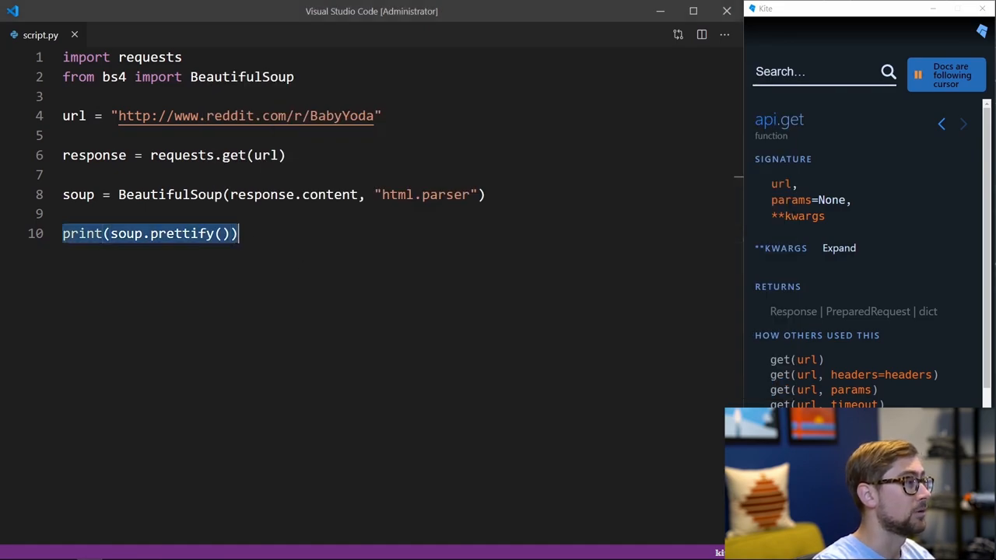
pyautogui.press('Delete')
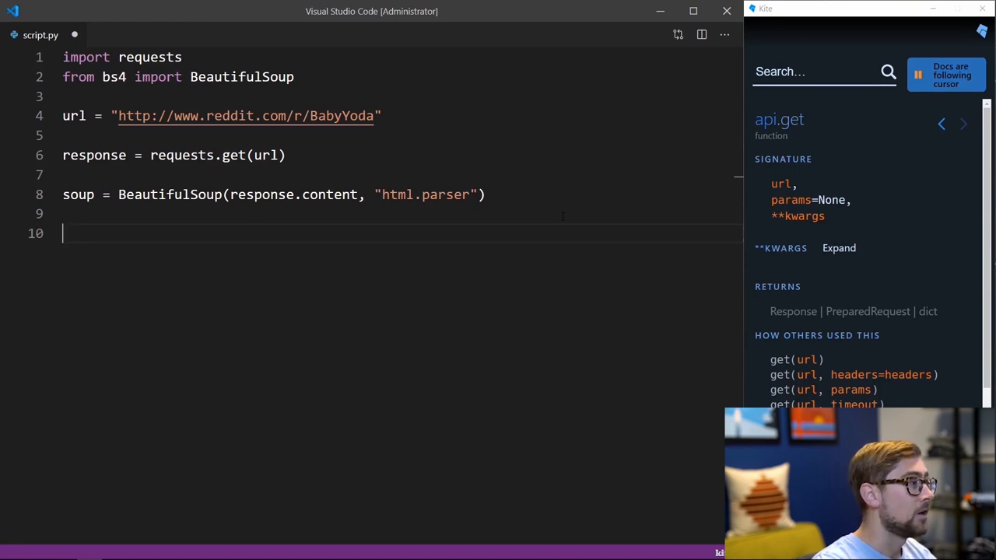
# Step: Write images = soup.find_all("img", attrs={"alt": "Post image"}) and start a new line
pyautogui.write('image')
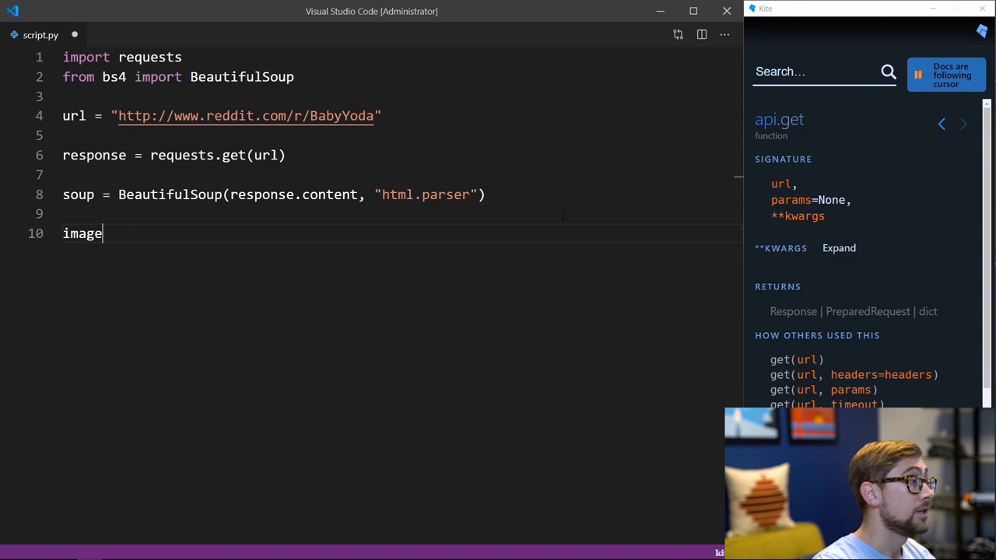
pyautogui.write('s = soup.find_all("im')
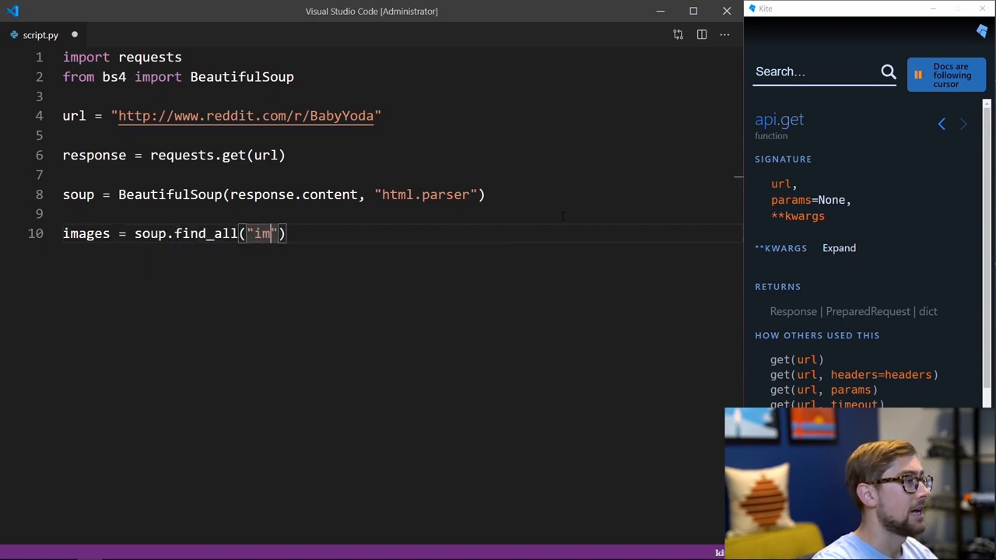
pyautogui.write('g')
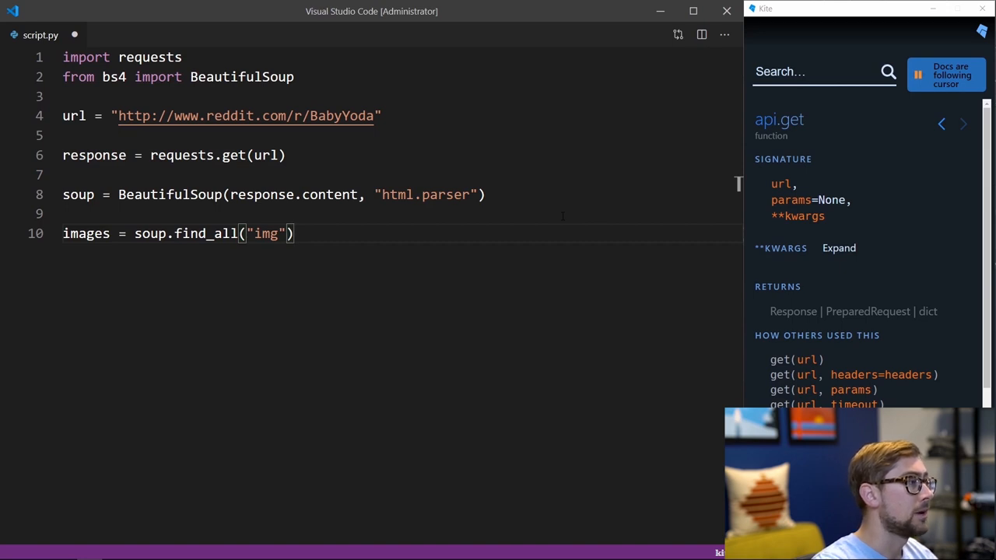
pyautogui.write(', [attrs]')
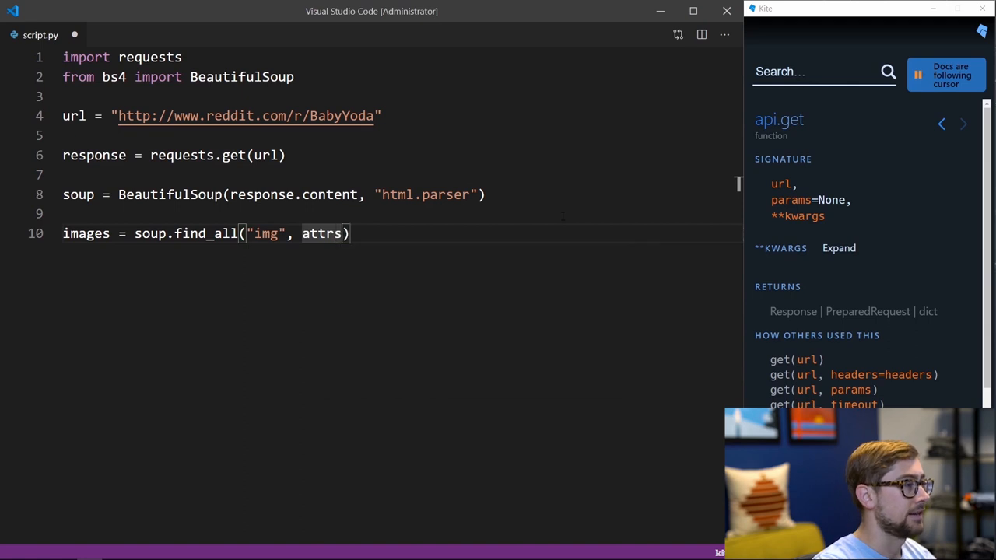
pyautogui.write('= {}')
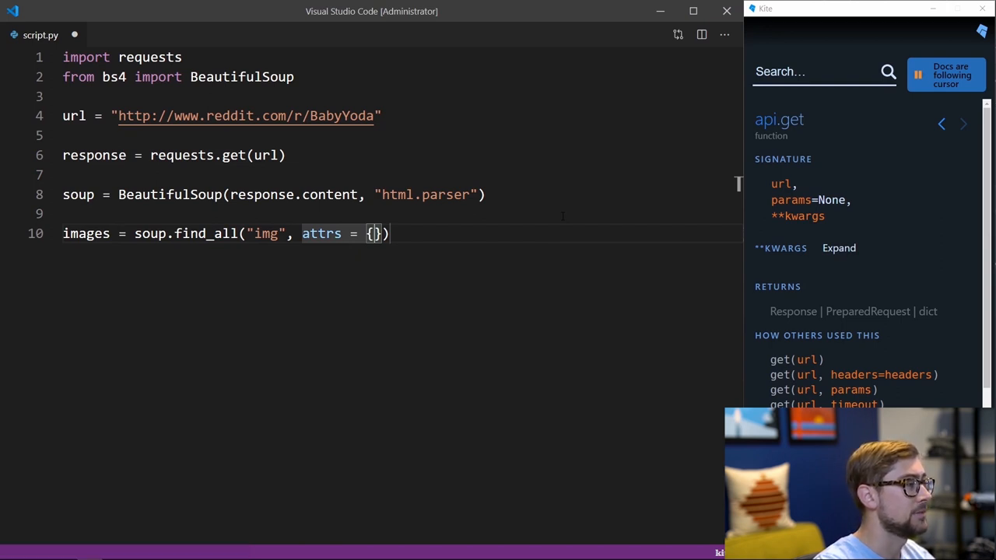
pyautogui.write('"alt"')
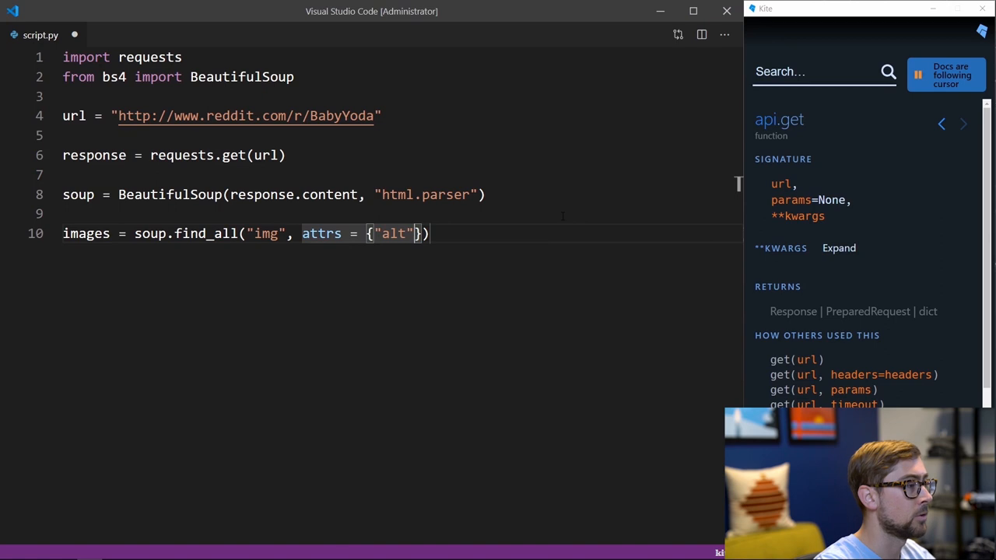
pyautogui.write(': "Post"')
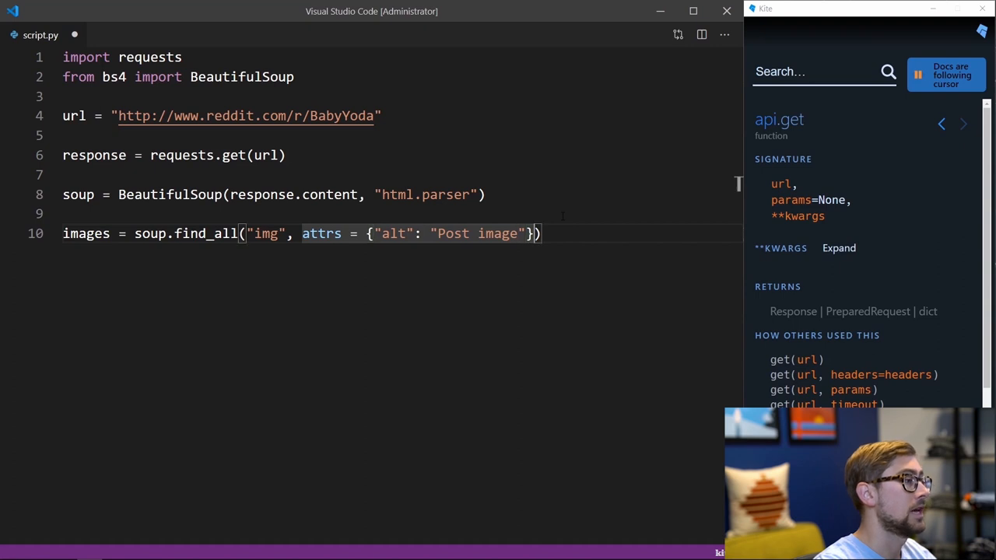
pyautogui.press('Enter')
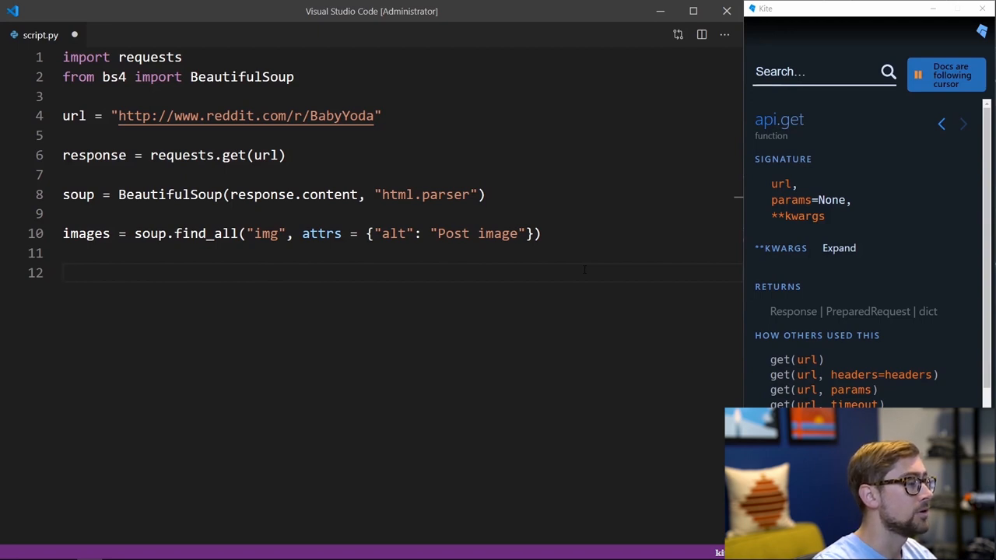
# Step: Add 'import urllib.request' and open a 'for image in images:' loop
pyautogui.write('import urllib')
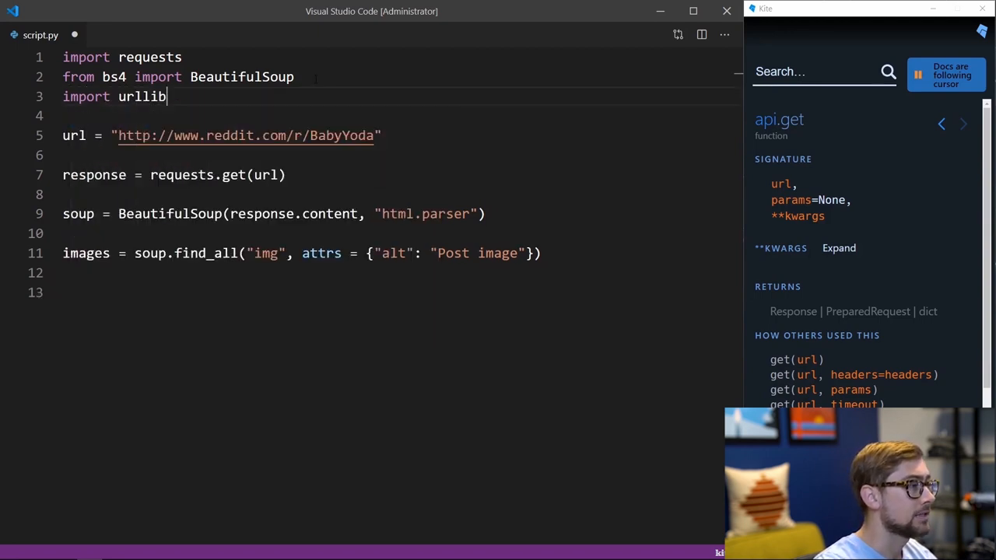
pyautogui.write('.request')
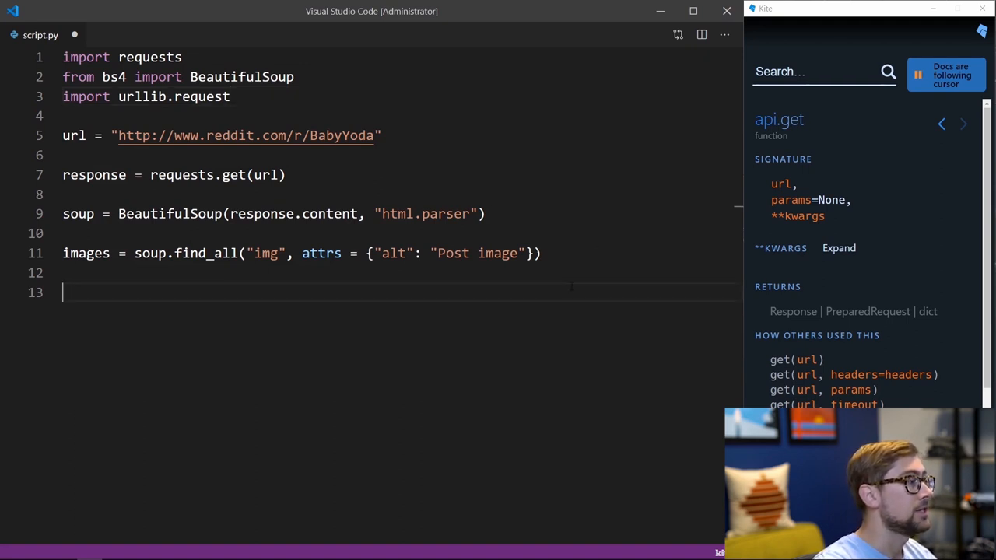
pyautogui.write('for image in image')
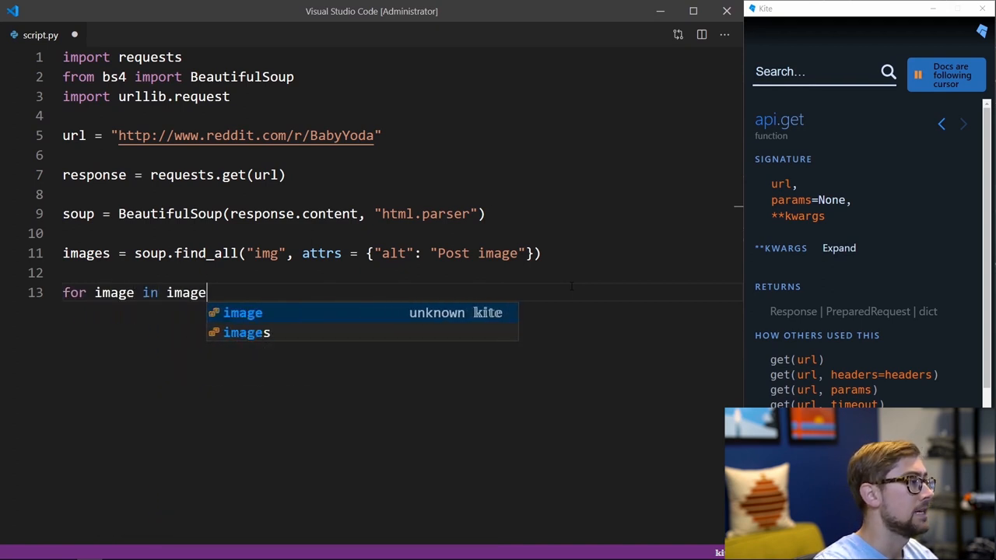
pyautogui.write('s:')
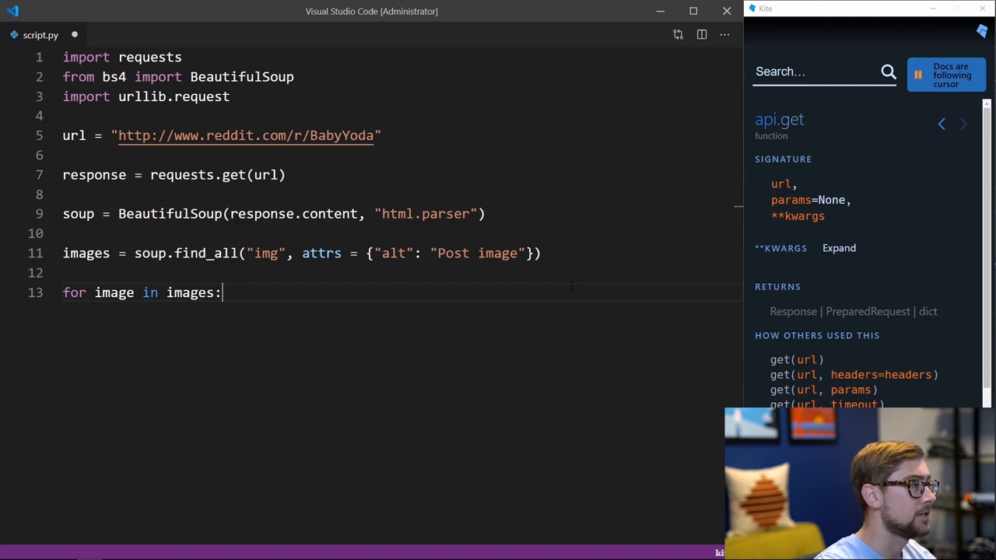
pyautogui.press('enter')
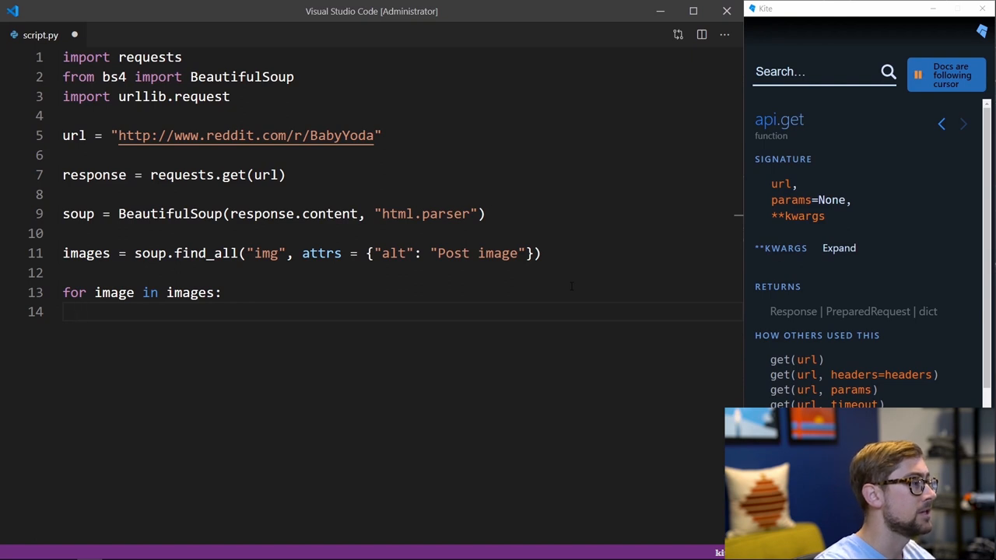
# Step: In the loop set image_src = image["src"] and call urllib.request.urlretrieve(image_src)
pyautogui.write('image_src = image')
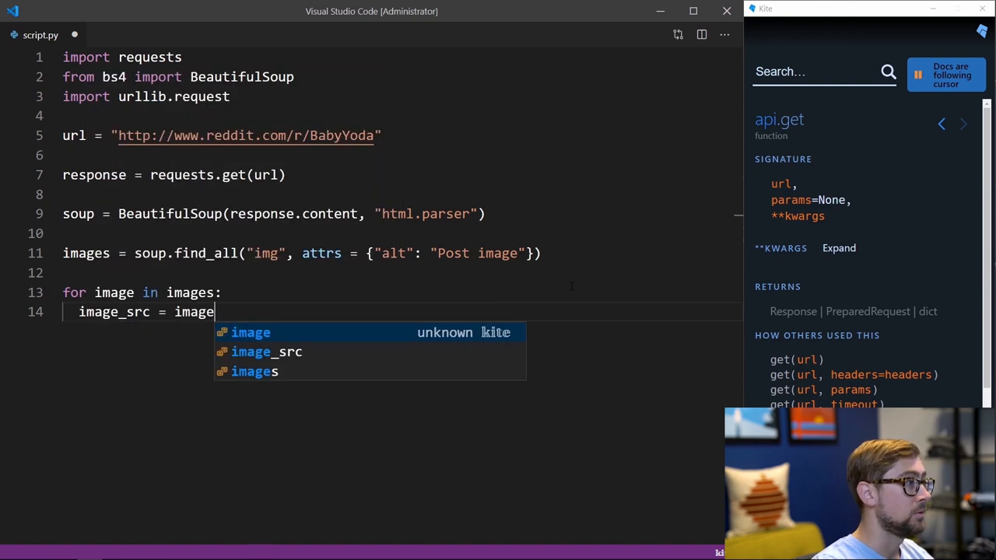
pyautogui.write('["src"]')
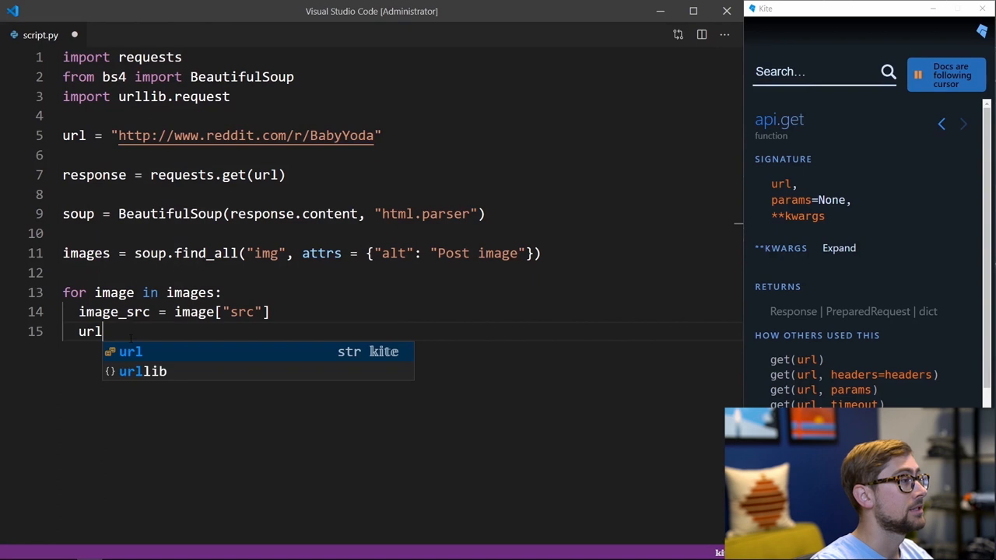
pyautogui.write('lib')
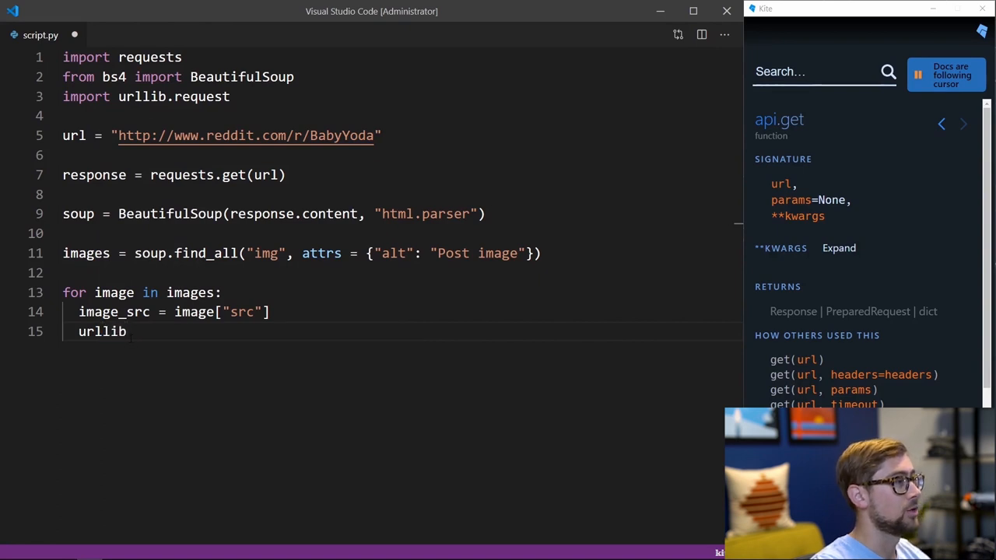
pyautogui.write('.request')
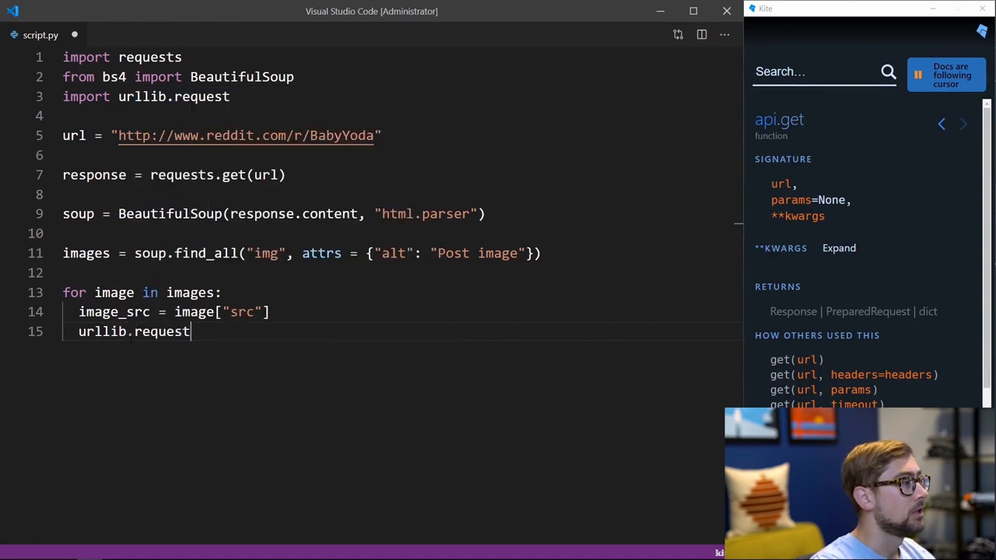
pyautogui.write('.urlretrieve(')
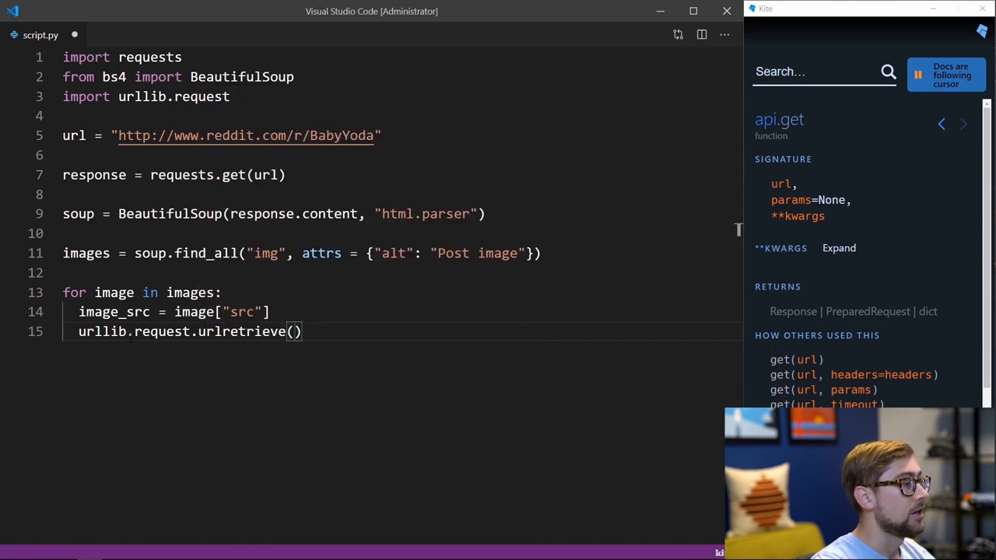
pyautogui.write('image_src')
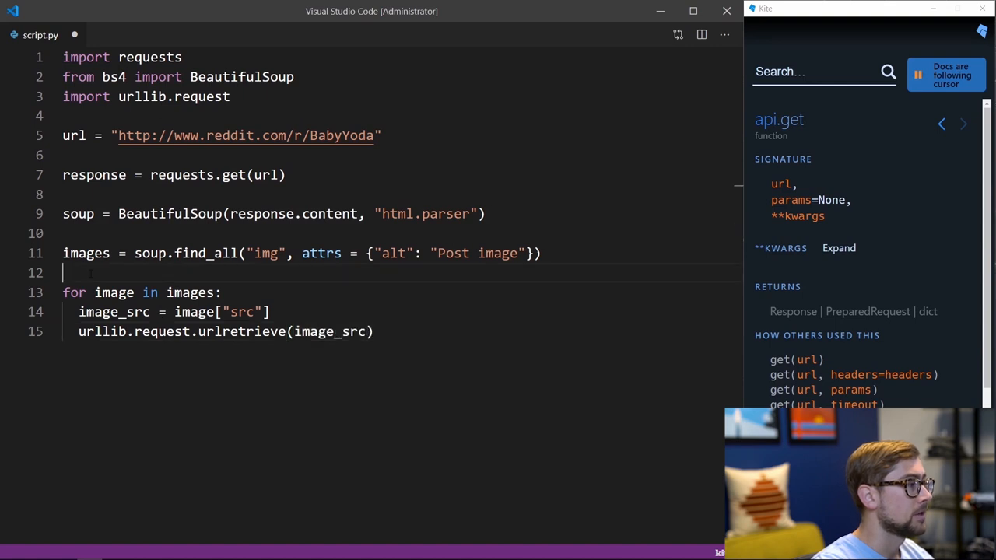
pyautogui.write(', str')
pyautogui.press('enter')
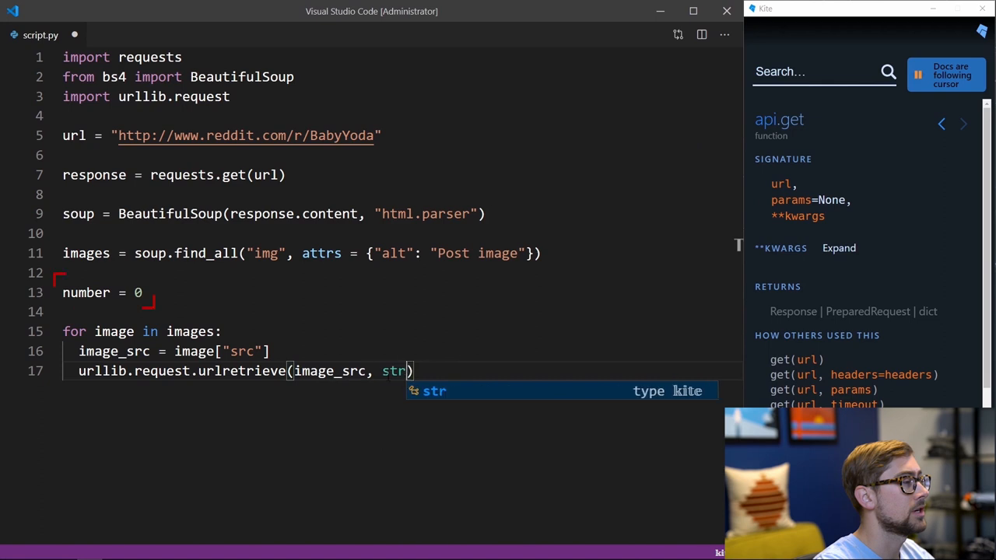
# Step: Name downloads str(number), increment number, and print(image_src) each iteration
pyautogui.write('(number)')
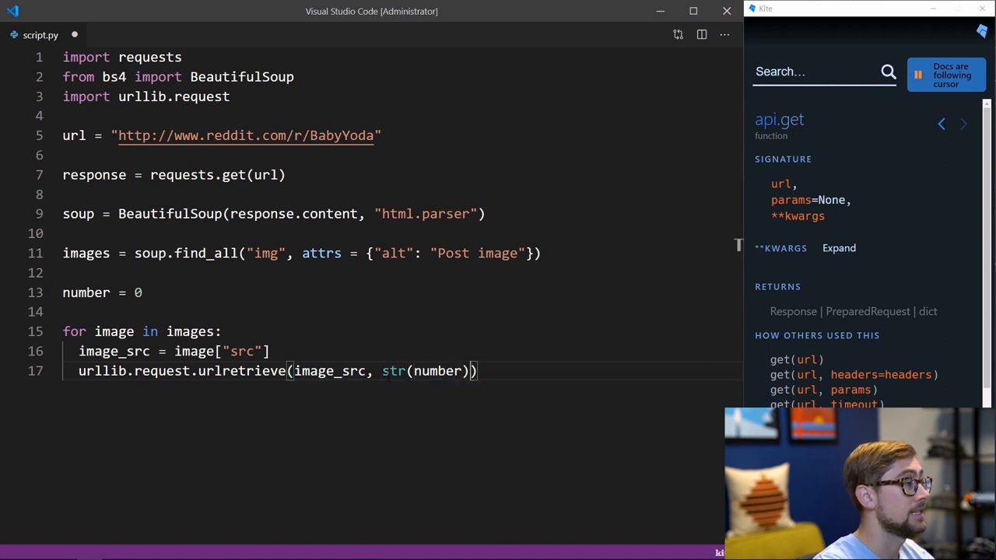
pyautogui.write('number +=')
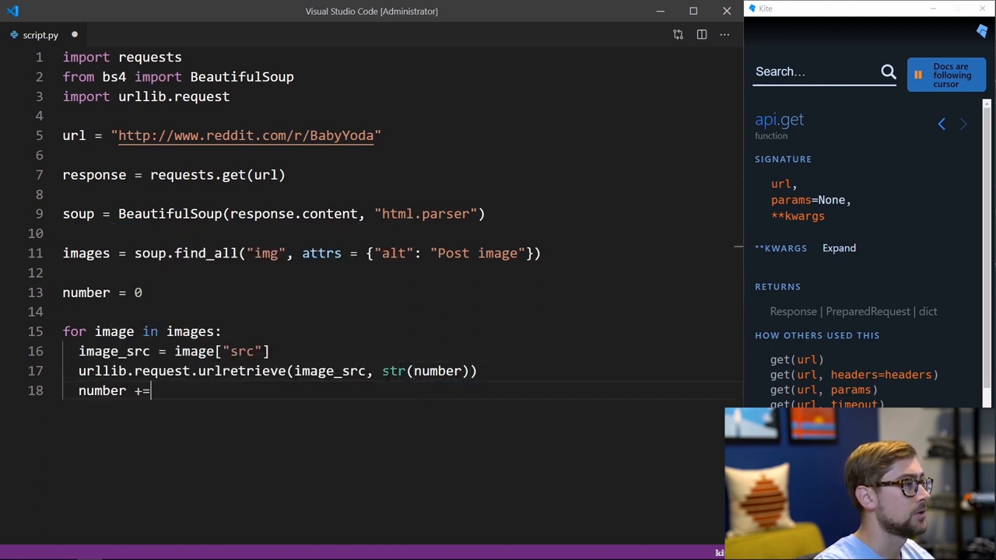
pyautogui.press('Enter')
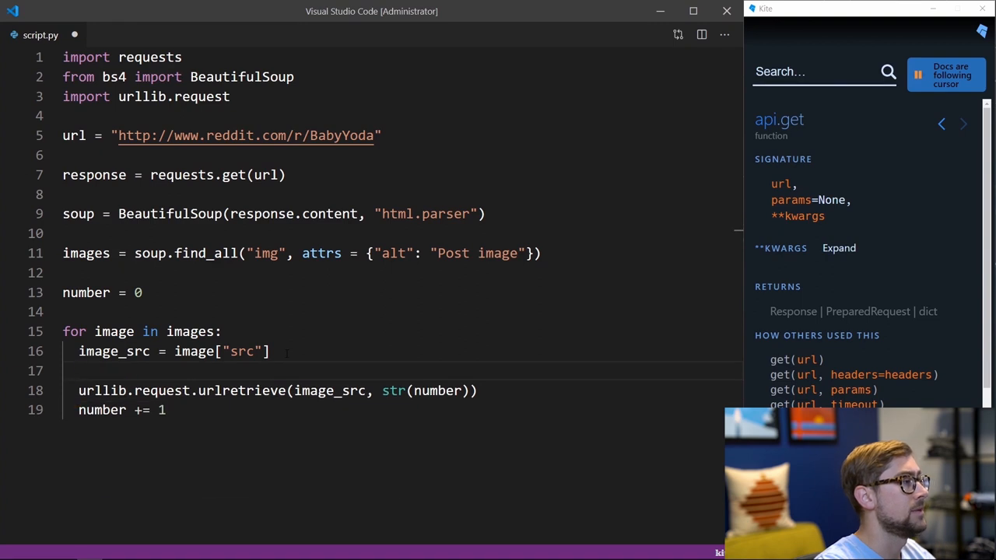
pyautogui.write('print(image_src')
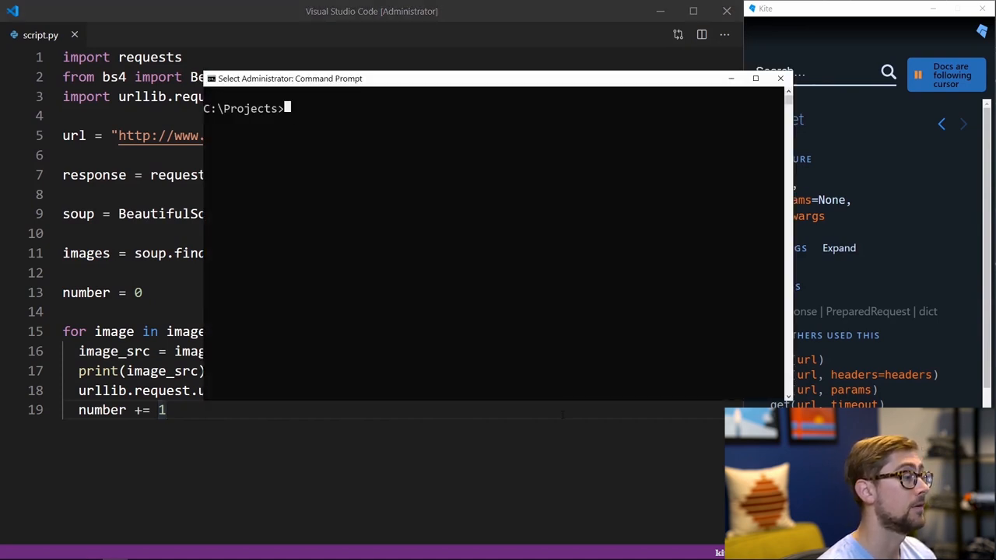
# Step: Run 'python script.py' in Command Prompt to download the images
pyautogui.write('python script.py')
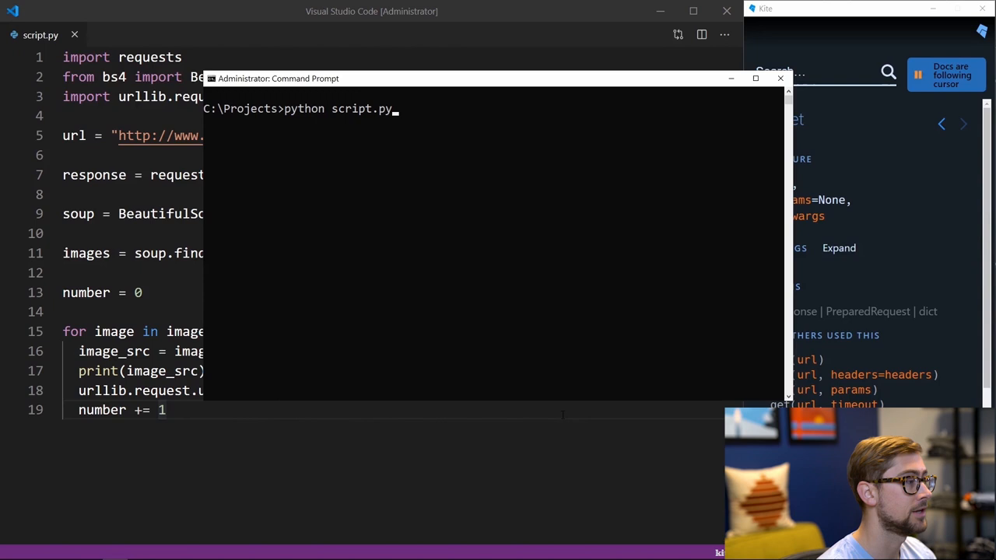
pyautogui.press('enter')
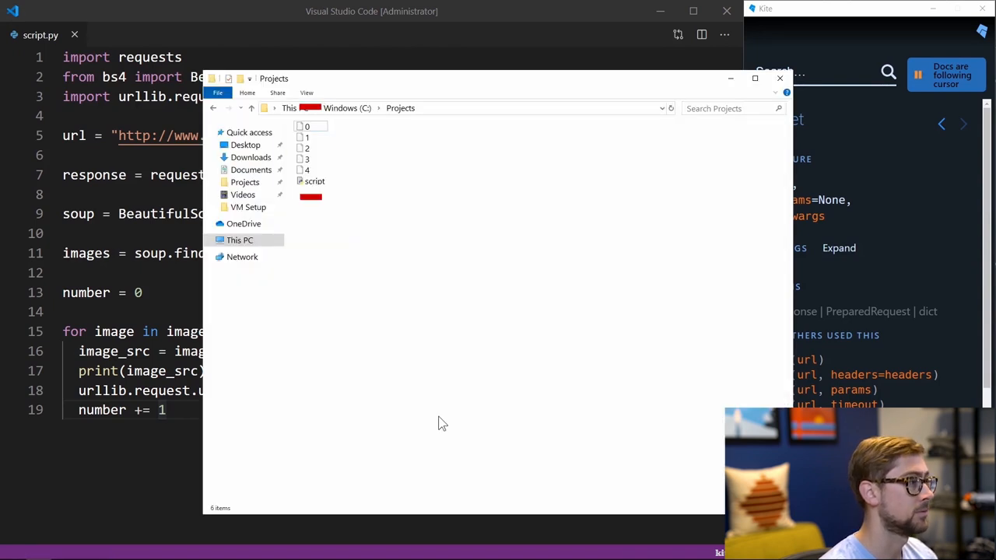
# Step: Open downloaded file 0 from the Projects folder in Paint
pyautogui.click(308, 127)
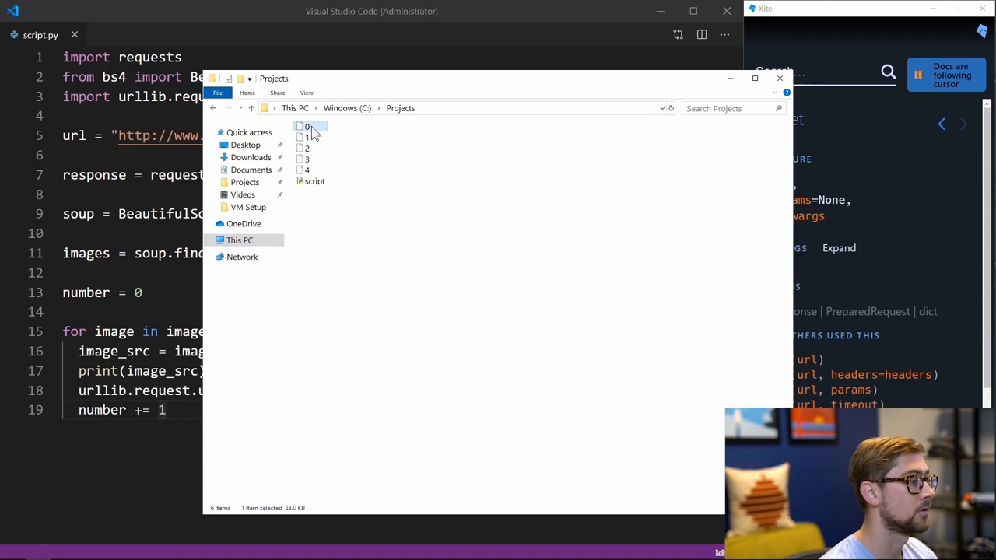
pyautogui.doubleClick(303, 126)
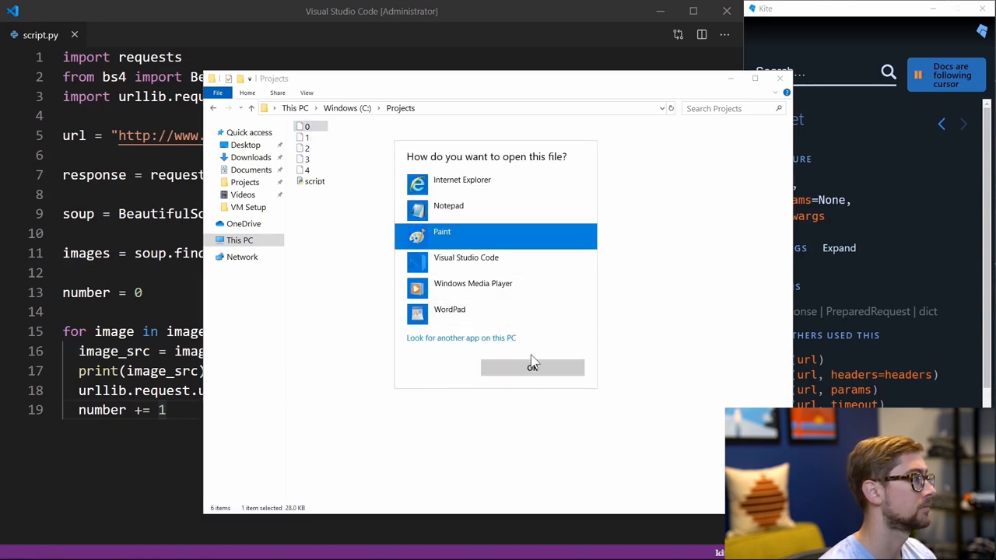
pyautogui.click(532, 367)
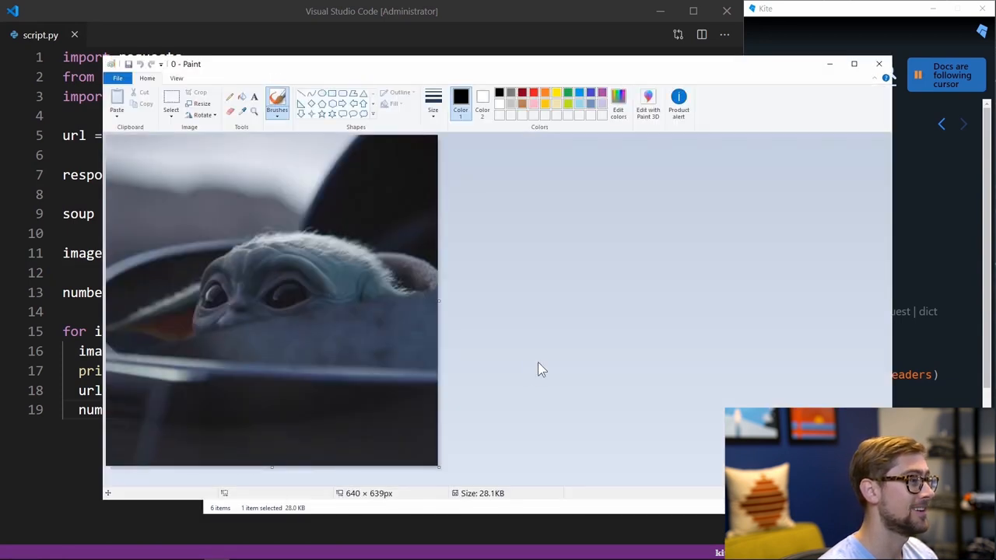